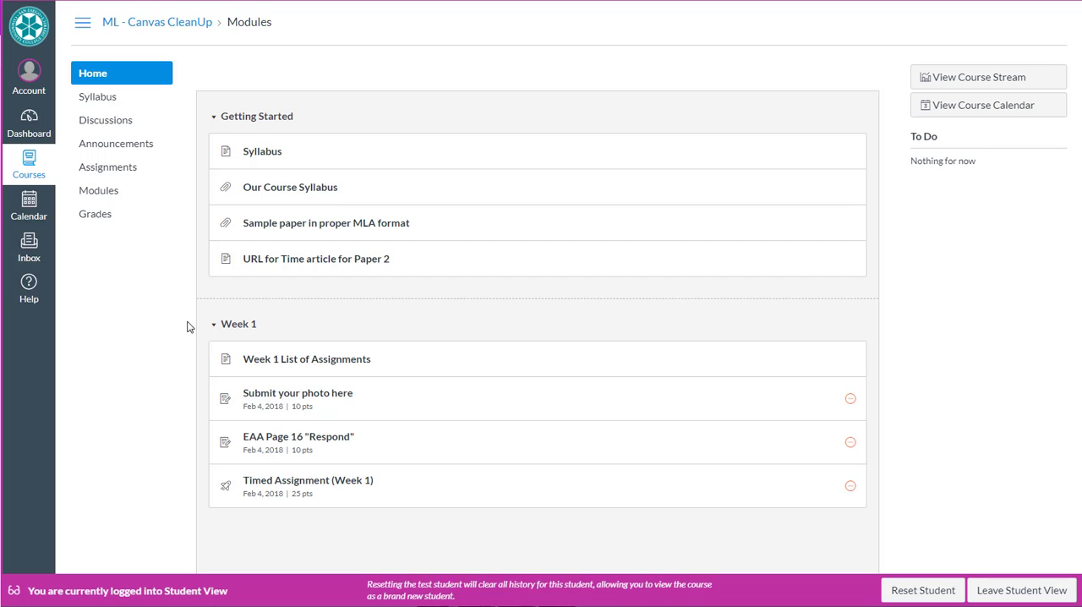
# - Switch to the SD Mesa College LOFT channel and open 'Use this Canvas Homepage Starter page!'
pyautogui.click(93, 73)
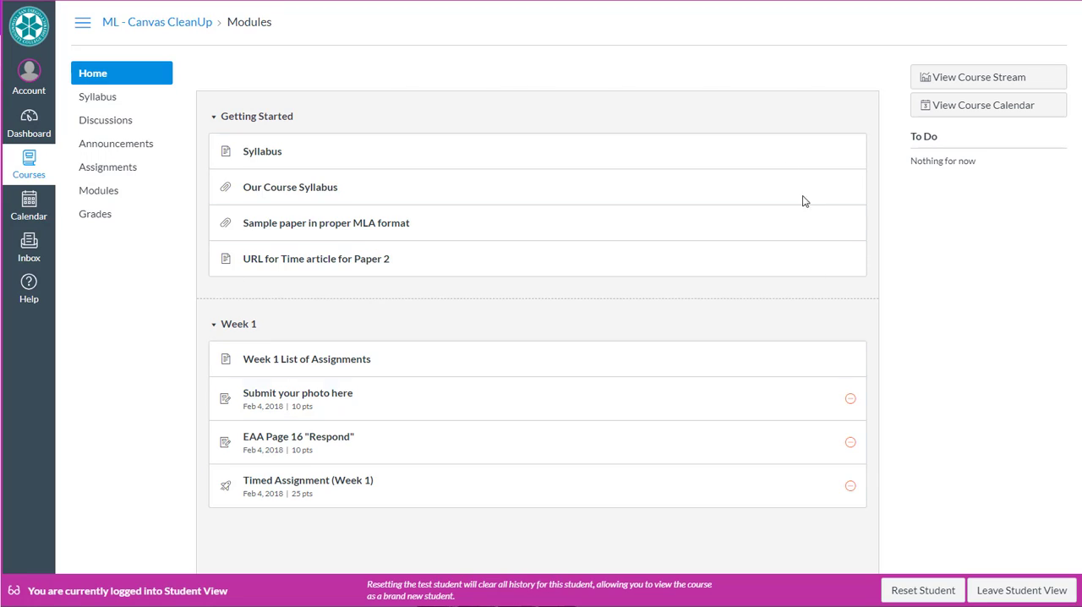
pyautogui.moveTo(723, 82)
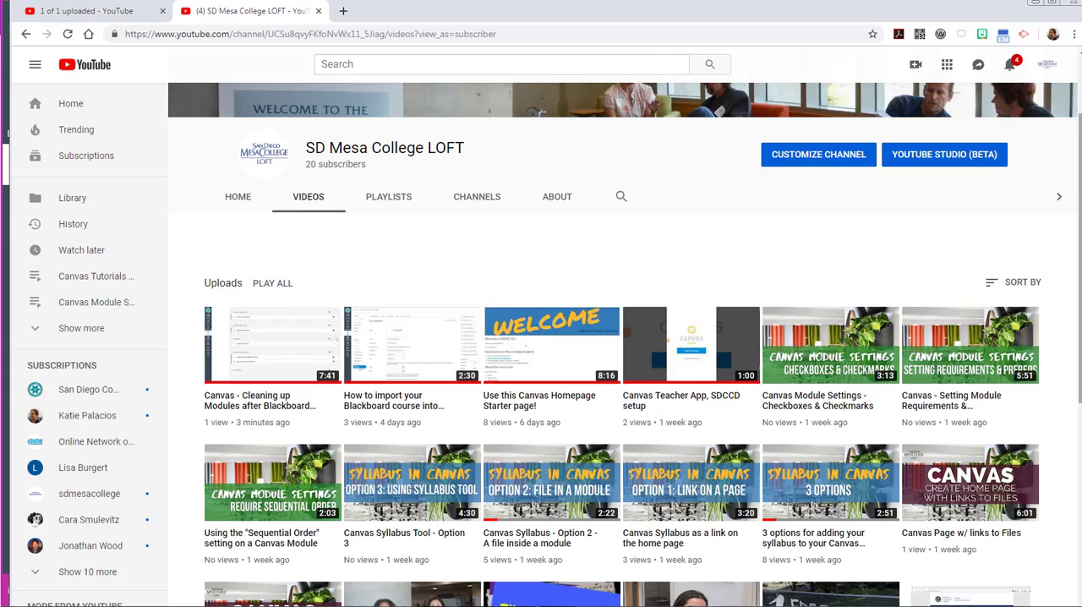
pyautogui.scroll(-3)
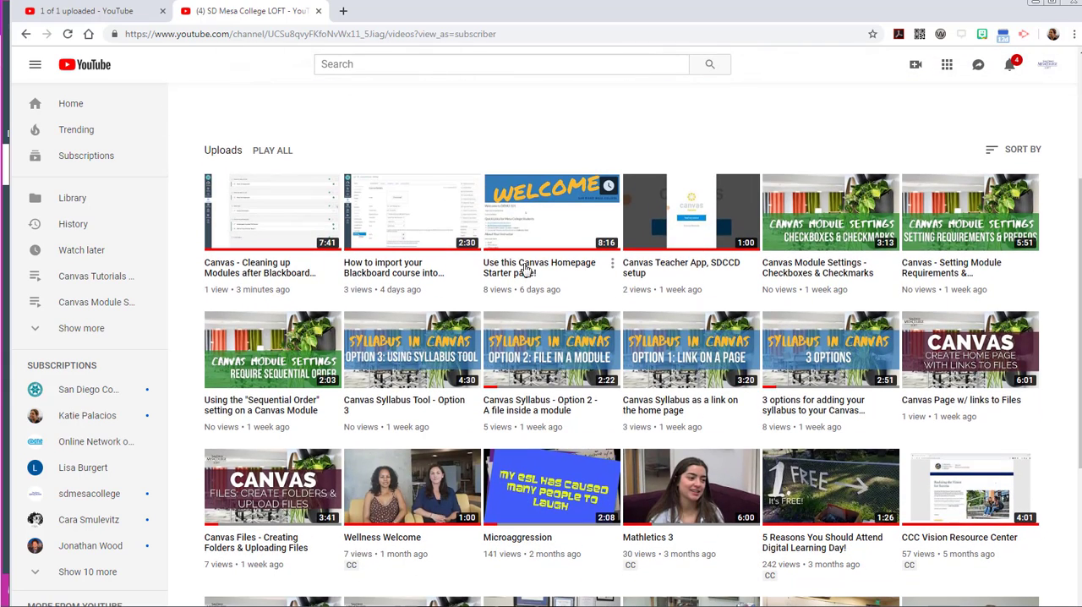
pyautogui.click(550, 211)
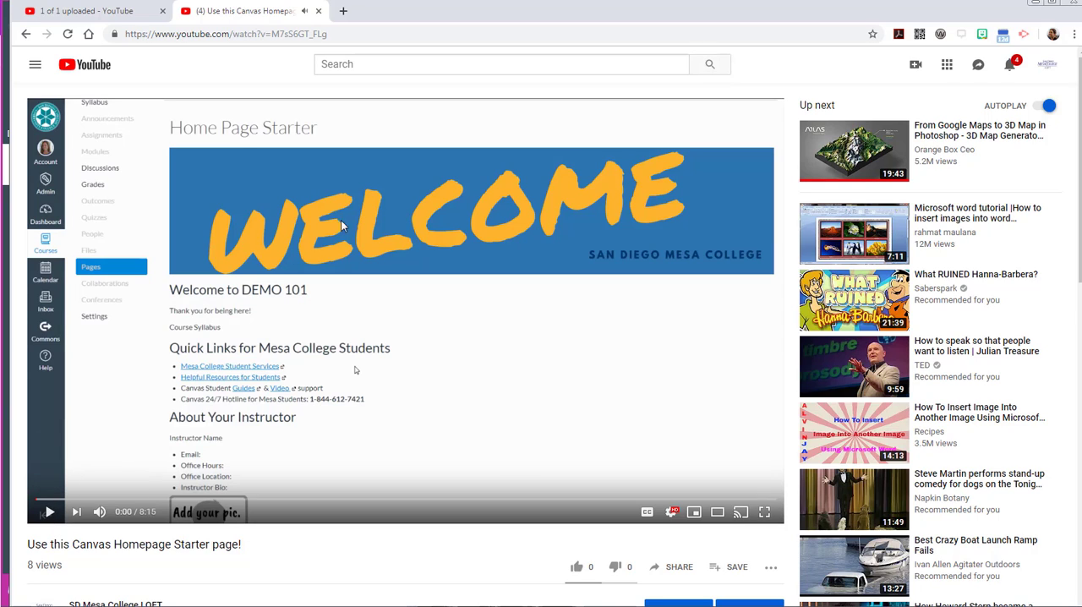
pyautogui.moveTo(354, 248)
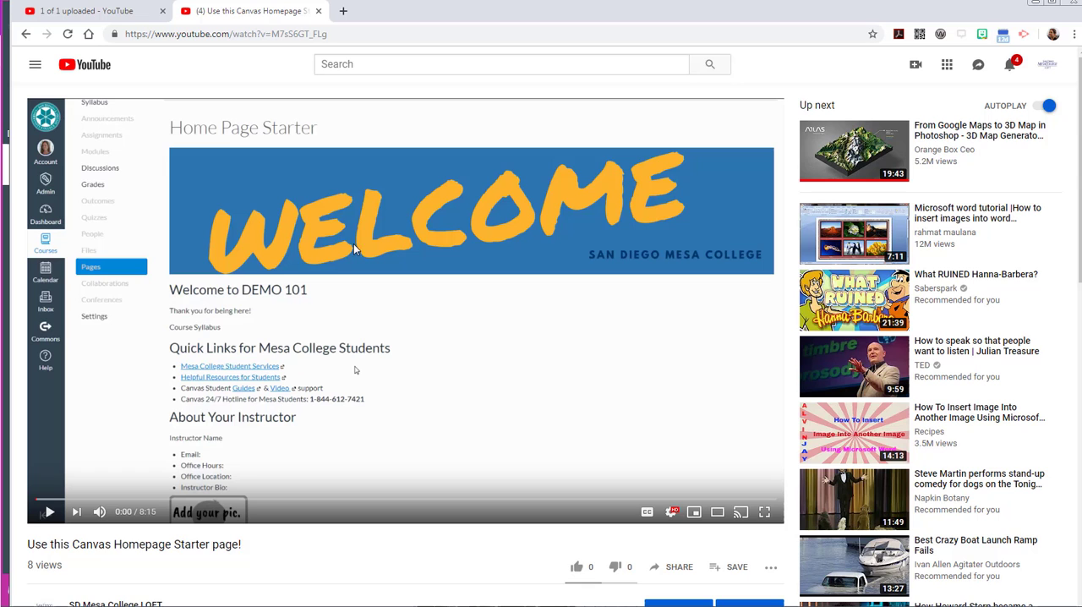
pyautogui.moveTo(313, 238)
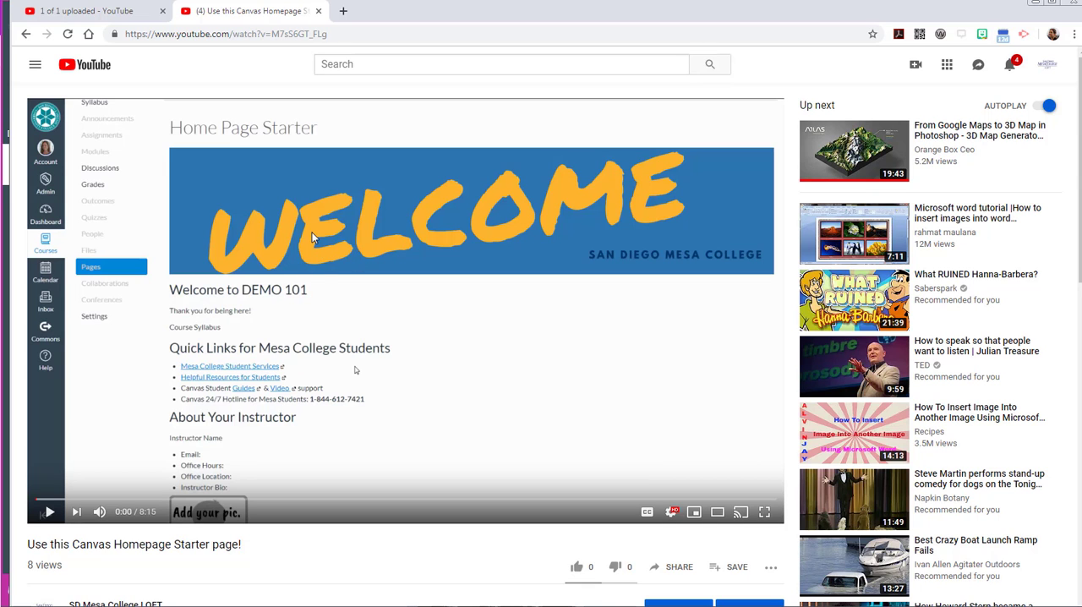
# - Open the 'Canvas - Create a Page & Set as Home Page' video
pyautogui.click(25, 34)
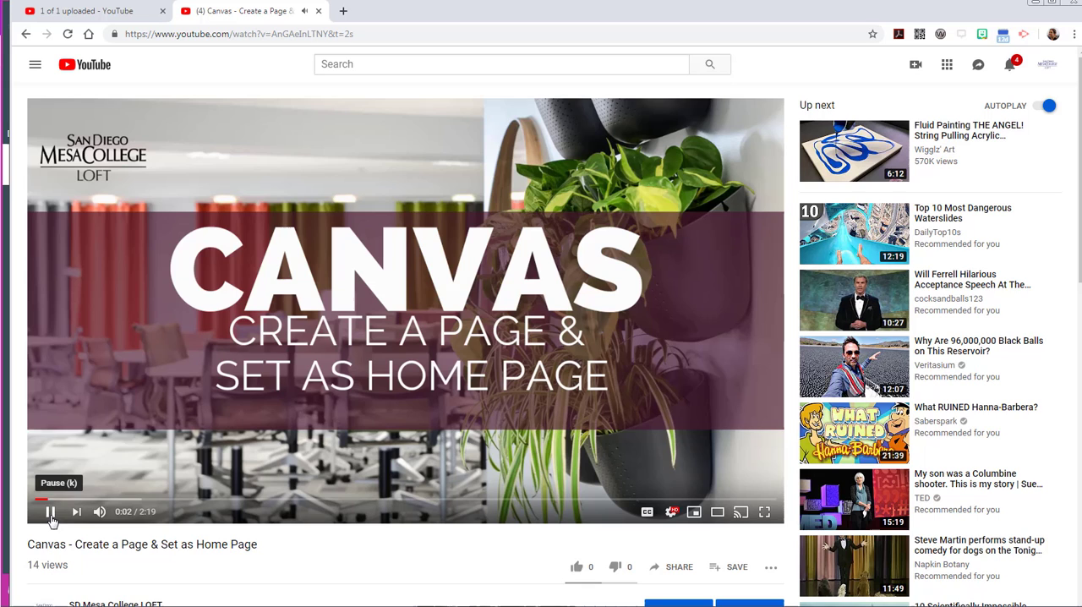
# - Pause the 'Canvas - Create a Page & Set as Home Page' video
pyautogui.click(49, 511)
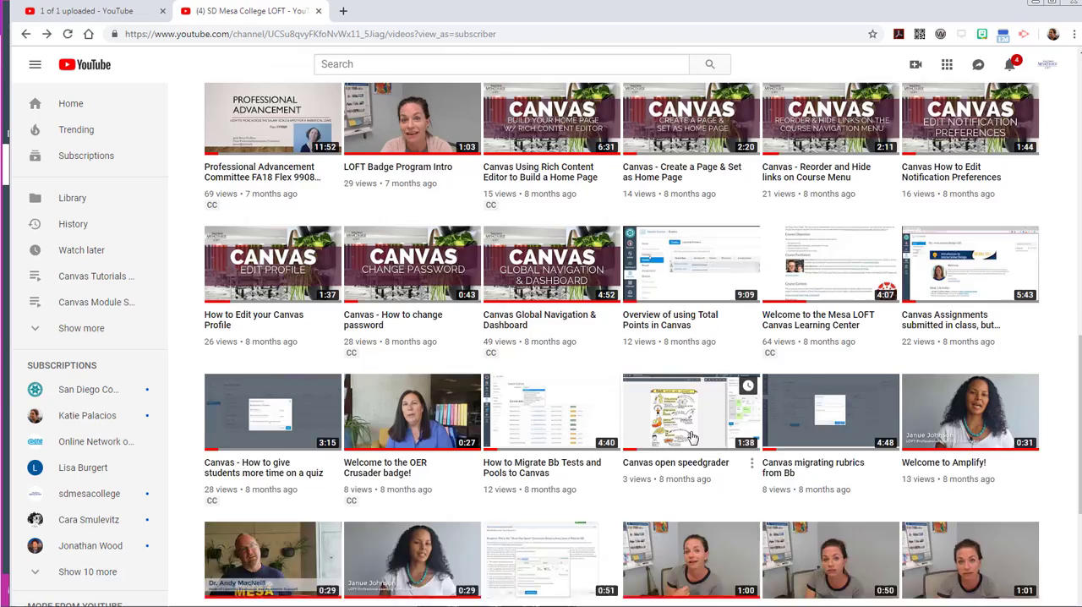
pyautogui.scroll(3)
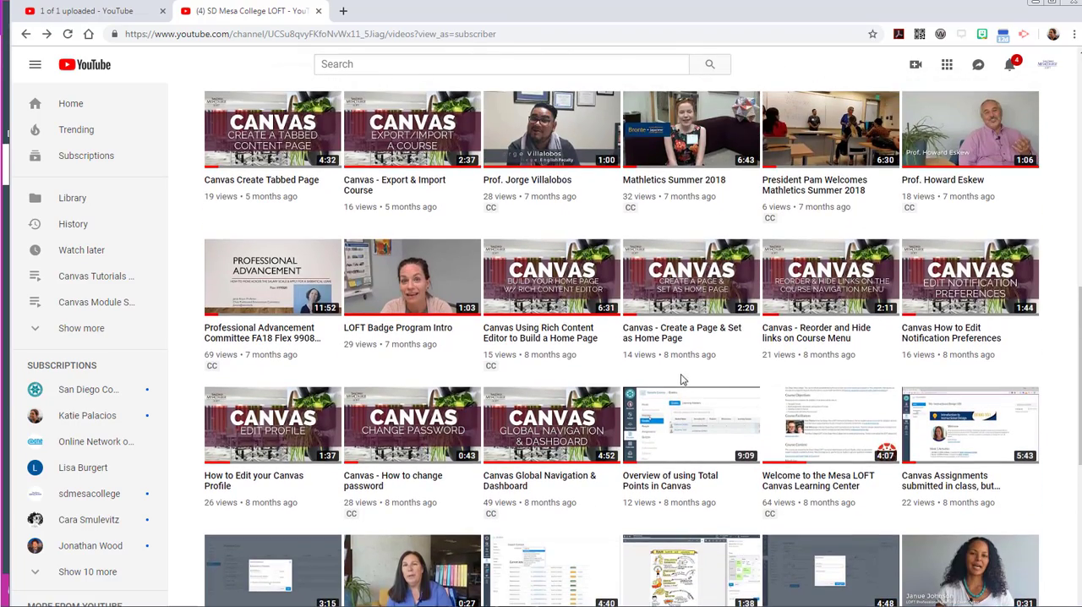
pyautogui.scroll(3)
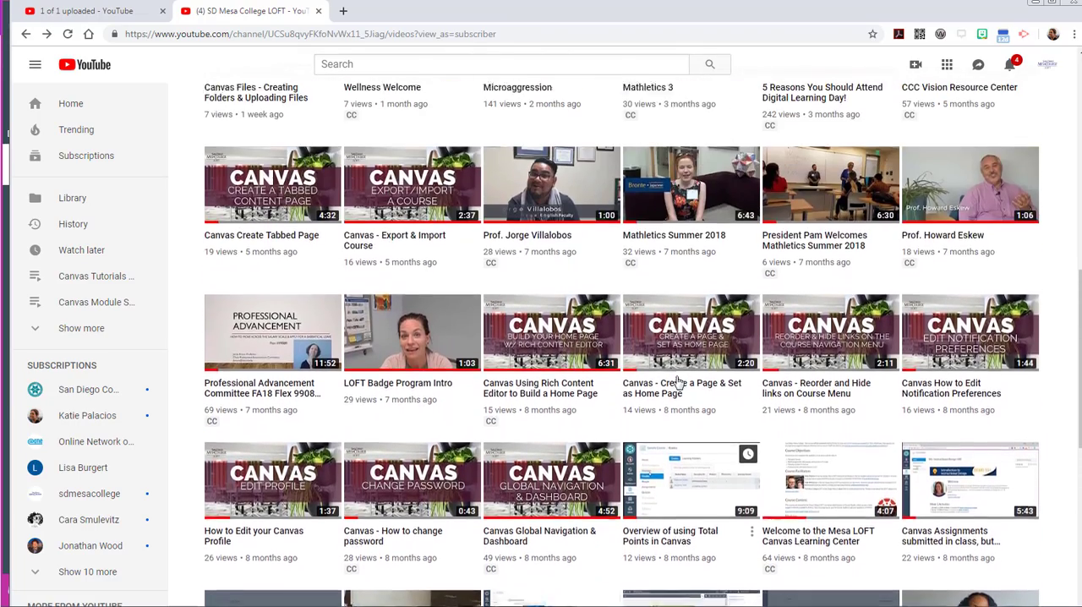
pyautogui.scroll(3)
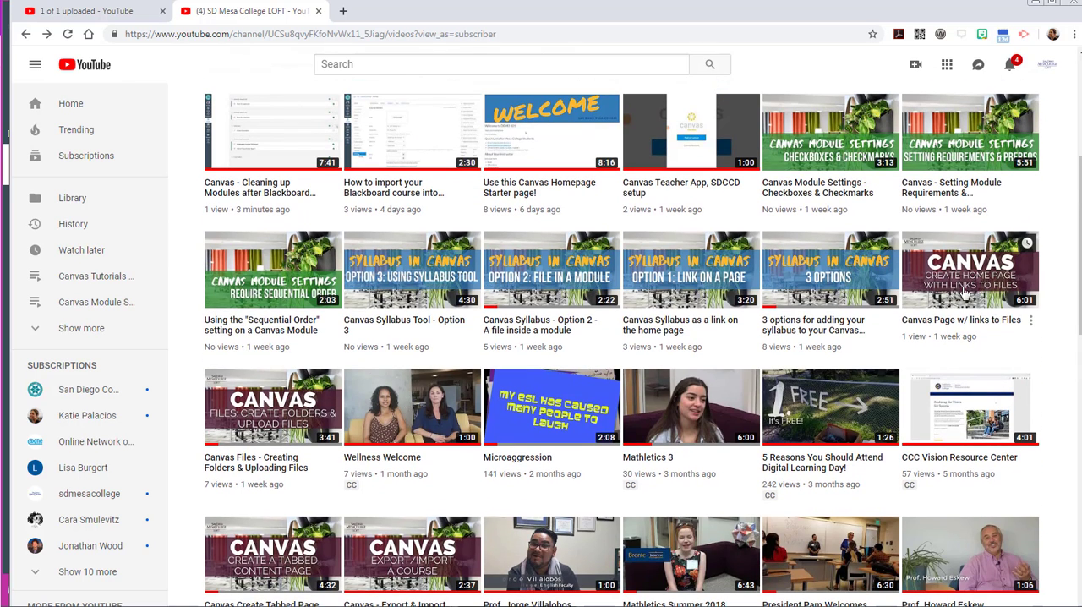
pyautogui.click(970, 269)
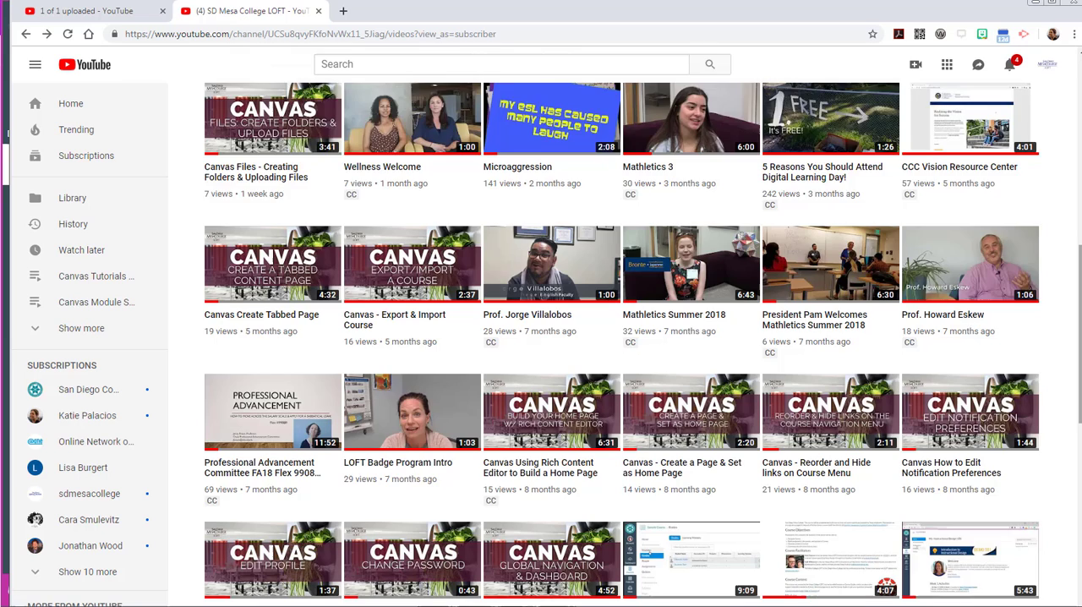
pyautogui.scroll(-3)
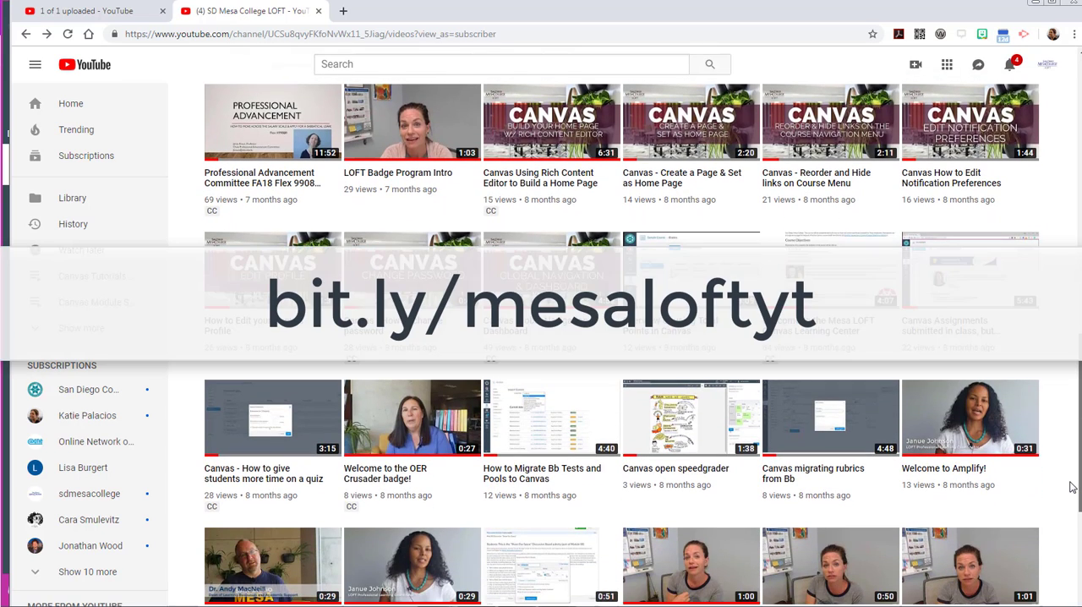